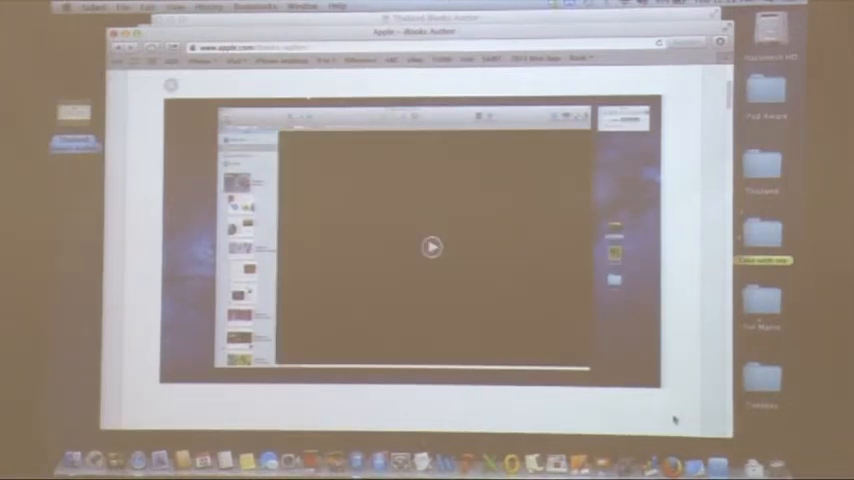
Step: Start playing the iBooks Author demo video on Apple's page in Safari
{"action": "left_click", "coordinate": [432, 246]}
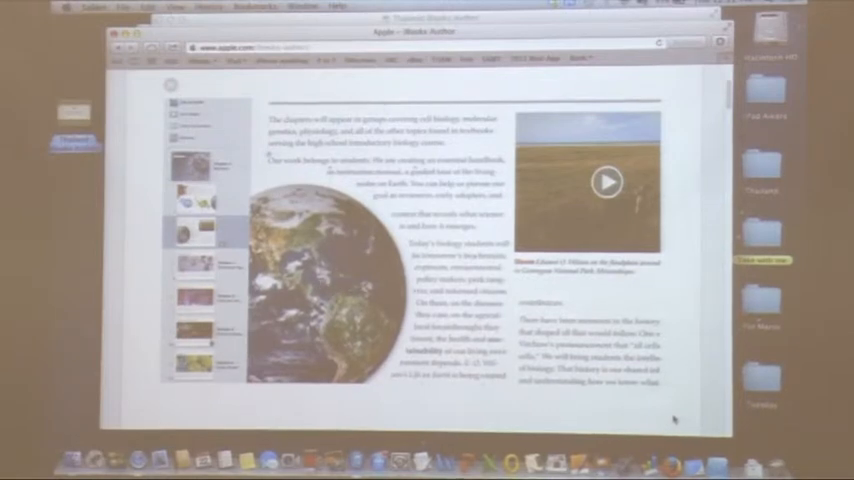
{"action": "left_click", "coordinate": [604, 182]}
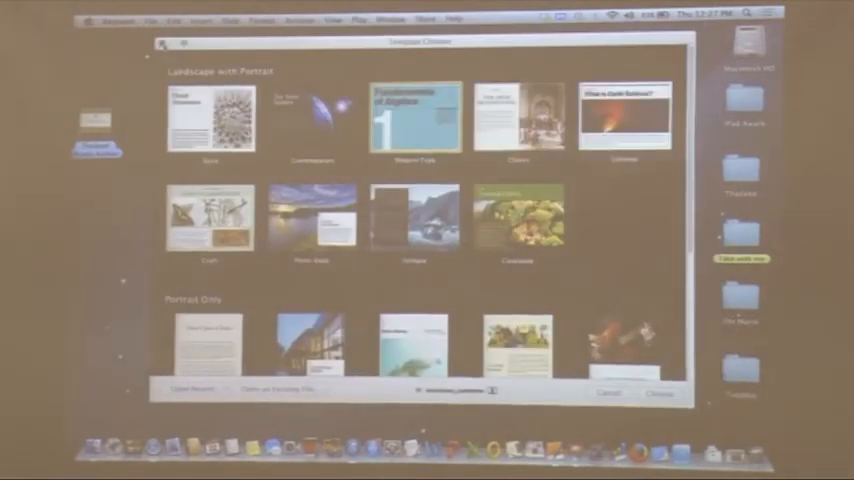
Step: Leave the template chooser and open the textbook files folder on the desktop in Finder
{"action": "left_click", "coordinate": [608, 392]}
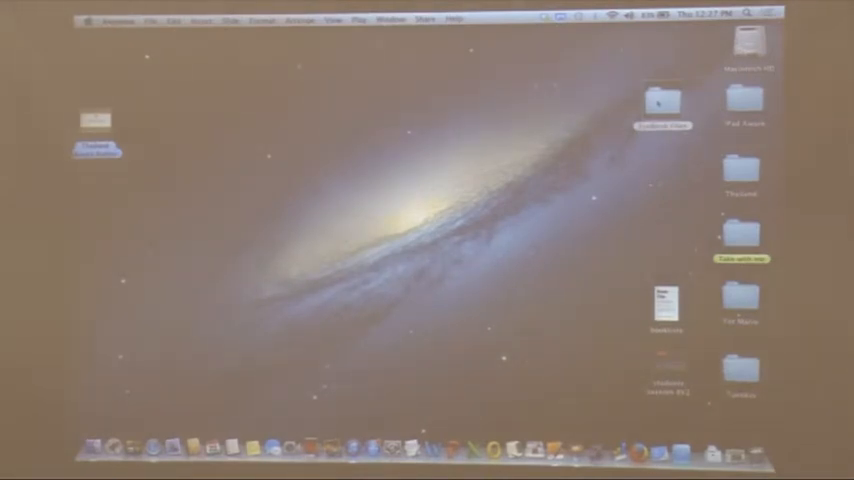
{"action": "double_click", "coordinate": [662, 100]}
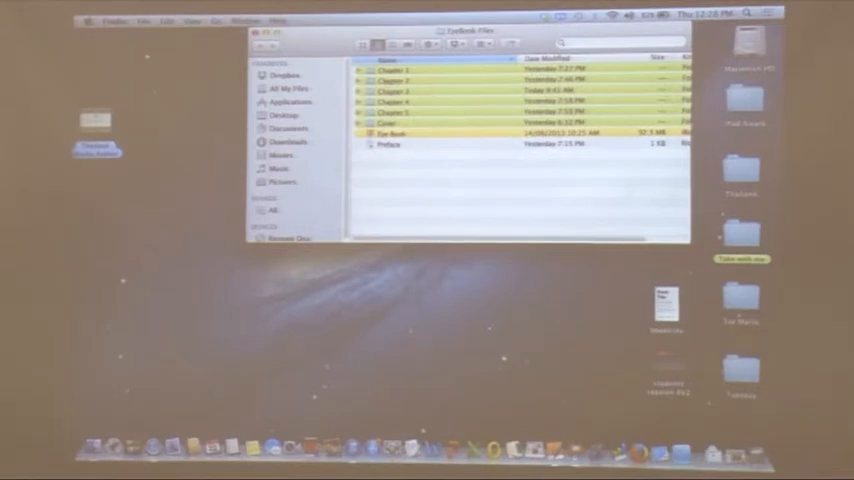
{"action": "left_click", "coordinate": [360, 68]}
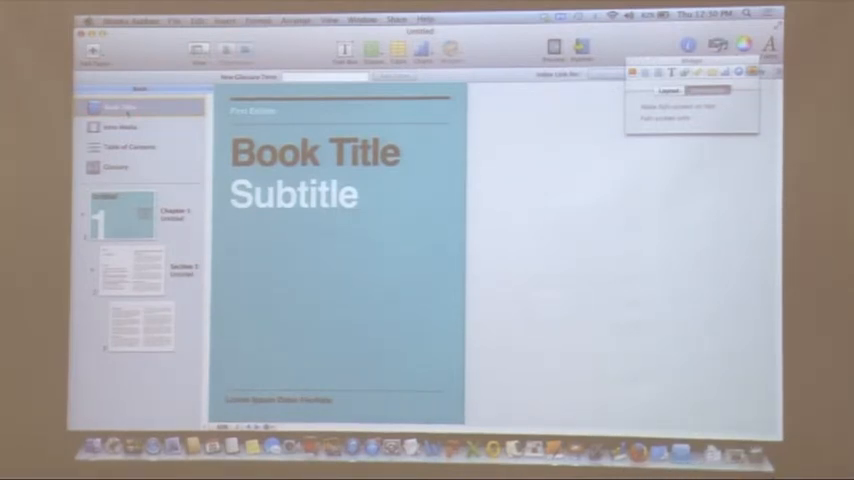
Step: Replace the cover's Book Title placeholder with 'Human Eye' and begin the subtitle
{"action": "double_click", "coordinate": [312, 152]}
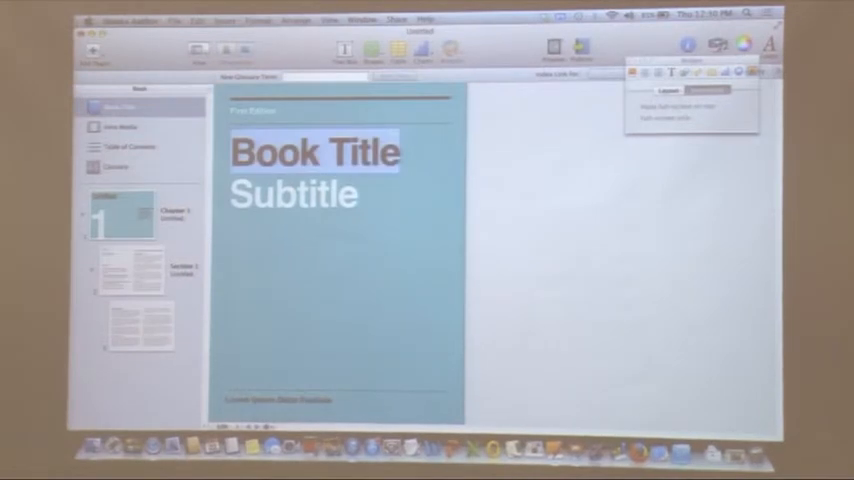
{"action": "type", "text": "Hum"}
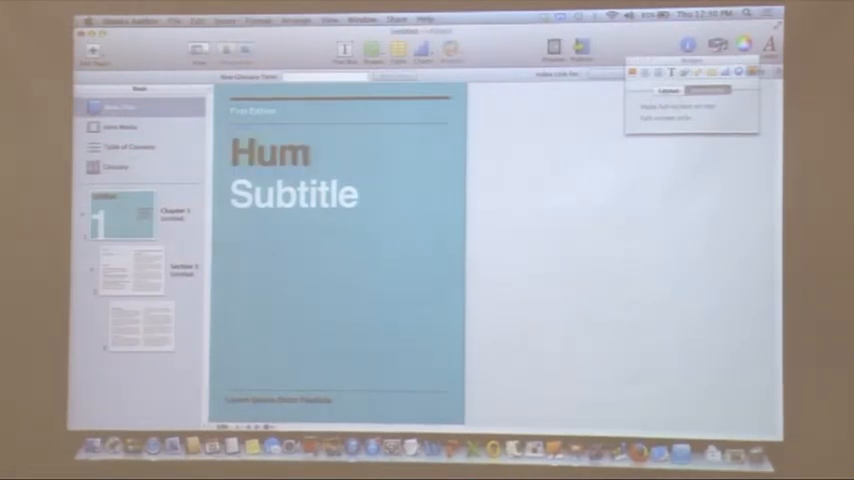
{"action": "type", "text": "an"}
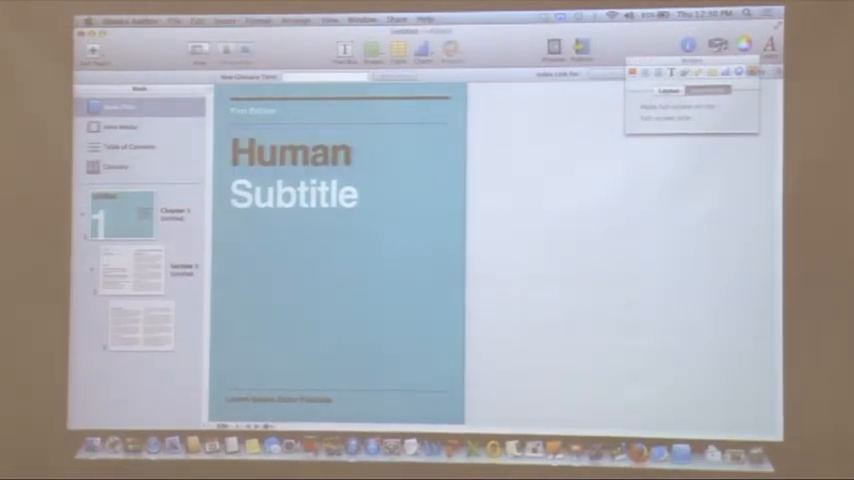
{"action": "type", "text": "E"}
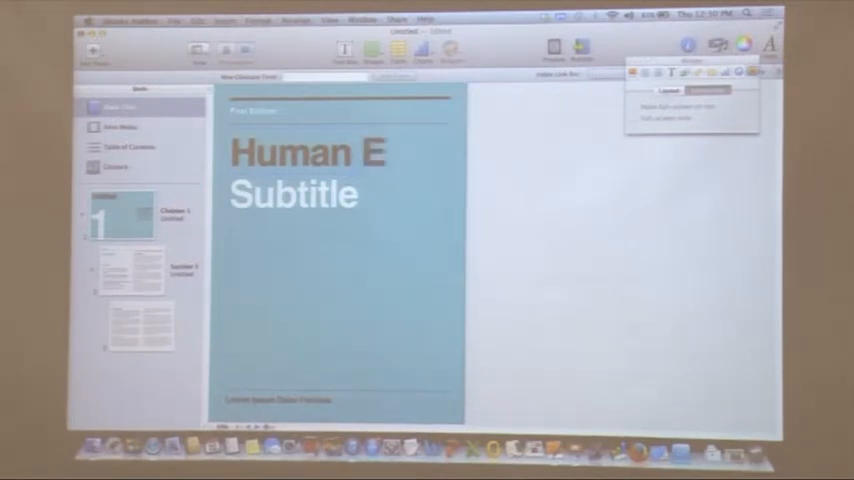
{"action": "type", "text": "ye"}
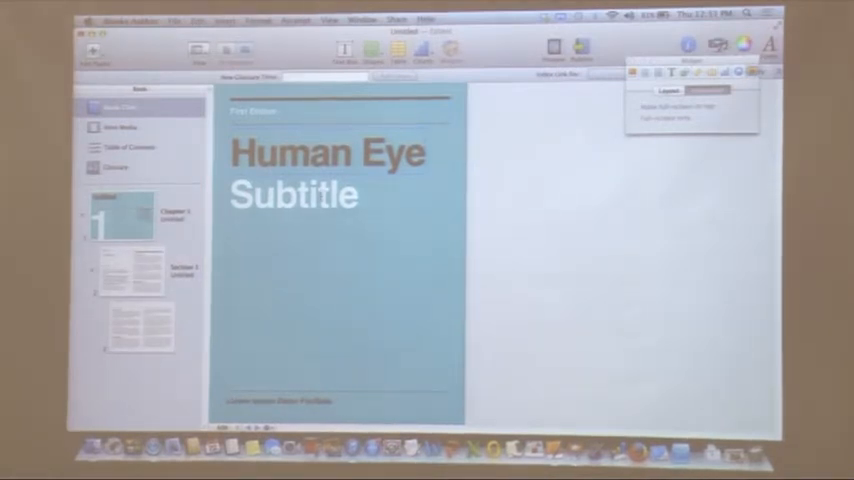
{"action": "type", "text": "Stu"}
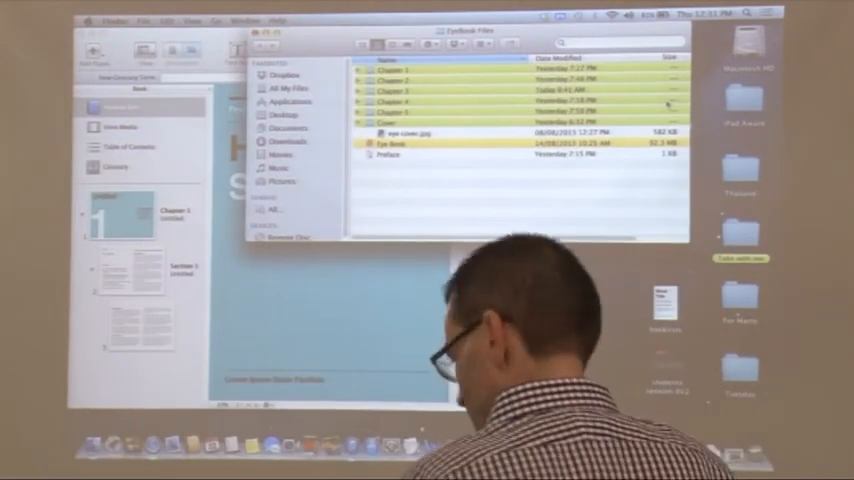
Step: Switch to a Finder window showing the Textbook Files folder with chapters, cover and eye image
{"action": "left_click", "coordinate": [400, 122]}
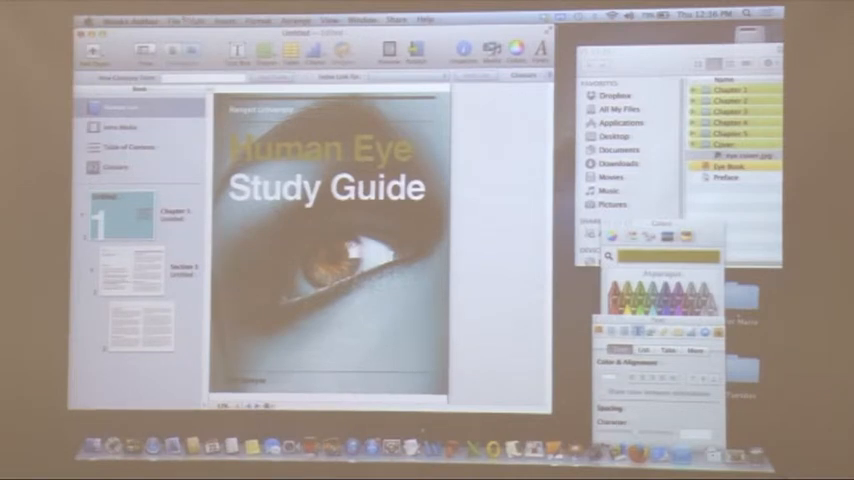
Step: Pick a pale orange crayon colour for the 'Human Eye' cover title
{"action": "left_click", "coordinate": [200, 18]}
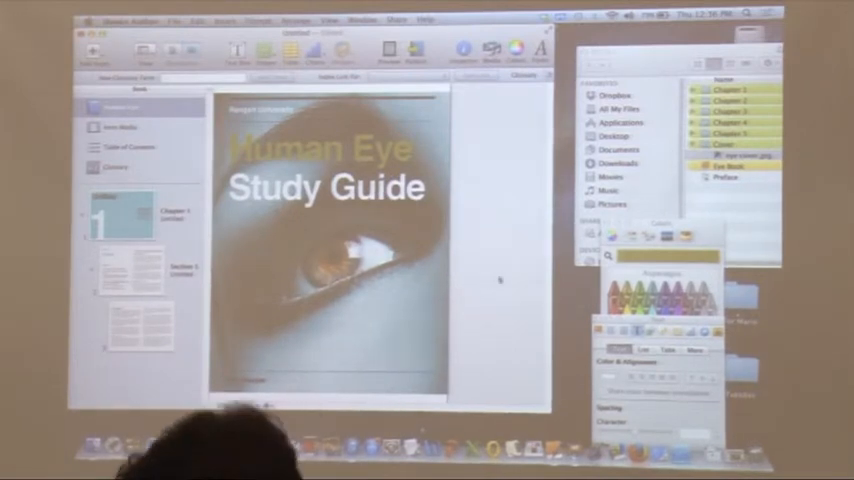
{"action": "left_click", "coordinate": [198, 20]}
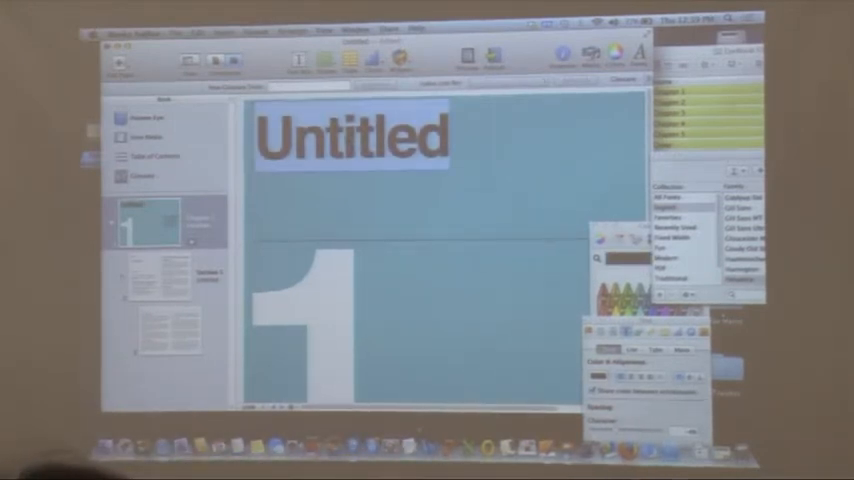
Step: Type the new chapter title over the selected Untitled heading
{"action": "type", "text": "Ey"}
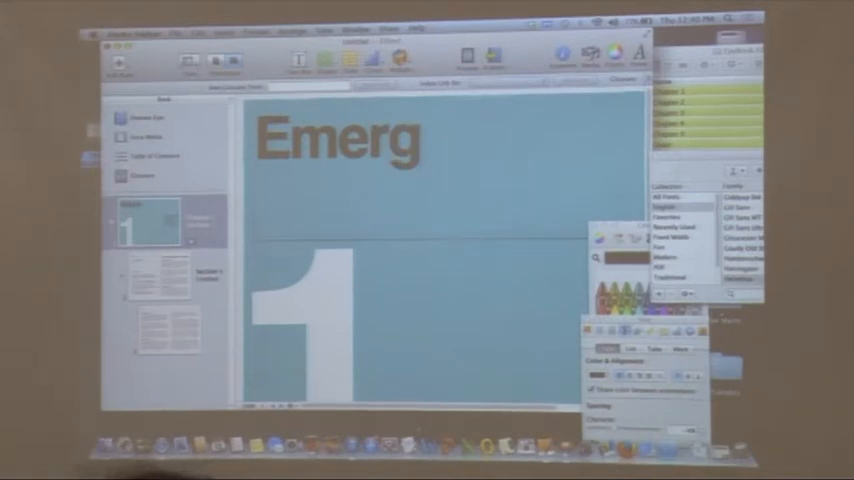
{"action": "type", "text": "enc"}
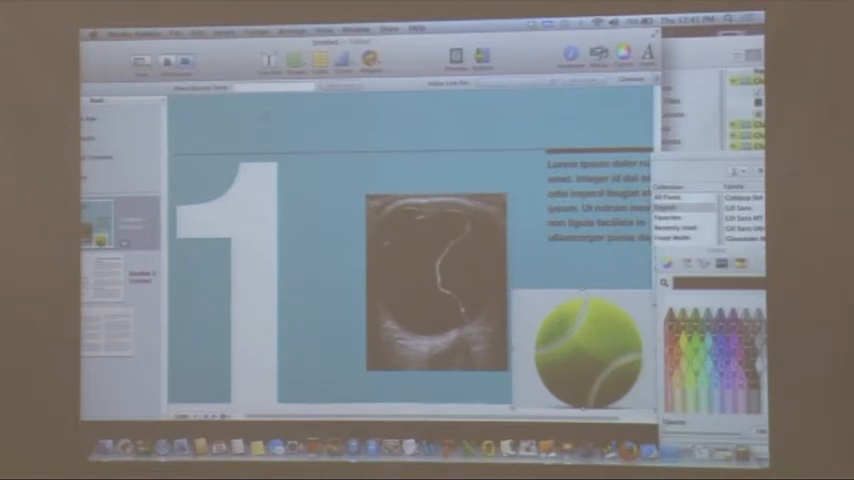
Step: Bring up the object layering options for the tennis ball over the ultrasound image
{"action": "left_click", "coordinate": [288, 28]}
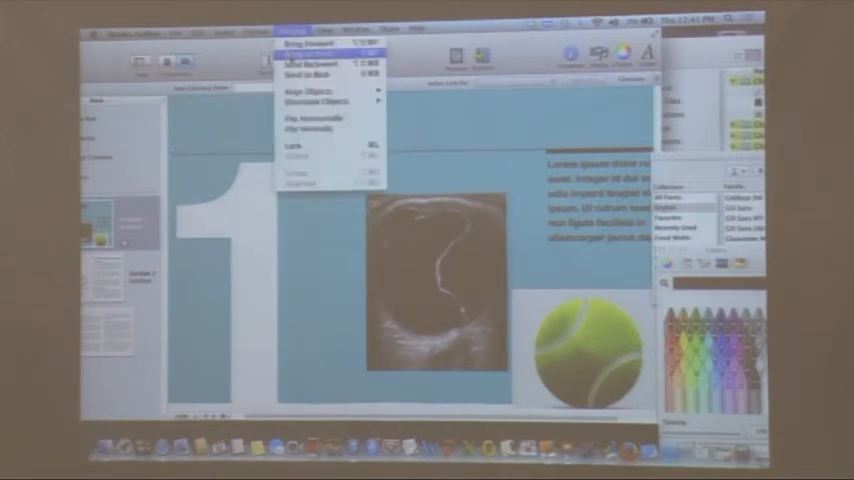
Step: Select the ultrasound image and flip it via the Arrange menu so it faces the other way
{"action": "left_click", "coordinate": [312, 44]}
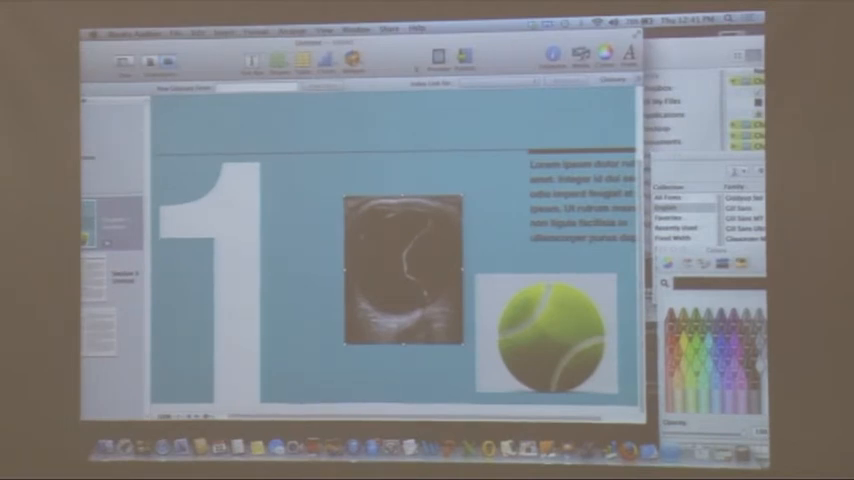
{"action": "left_click", "coordinate": [432, 58]}
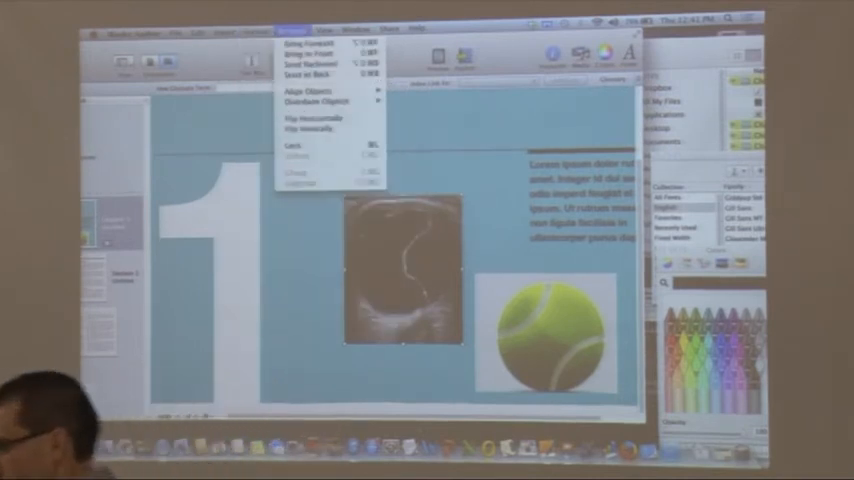
{"action": "left_click", "coordinate": [318, 28]}
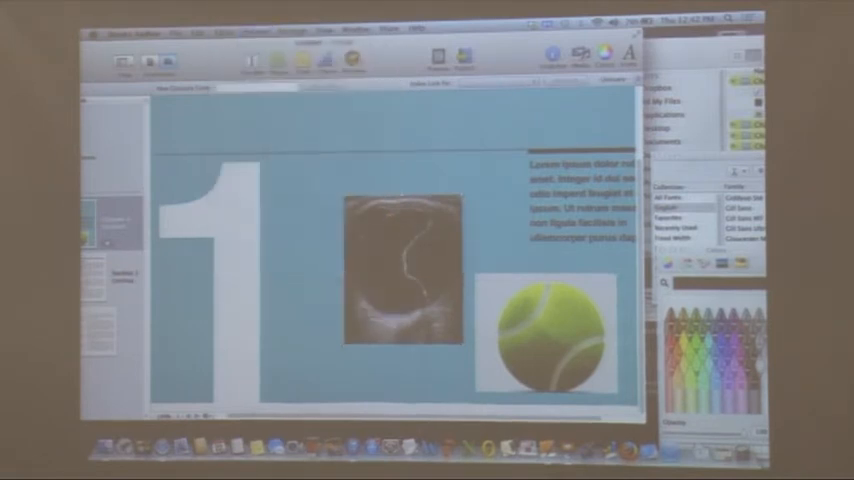
Step: Show the toolbar context menu with Icon and Text, Icon Only and Customize Toolbar
{"action": "left_click", "coordinate": [252, 30]}
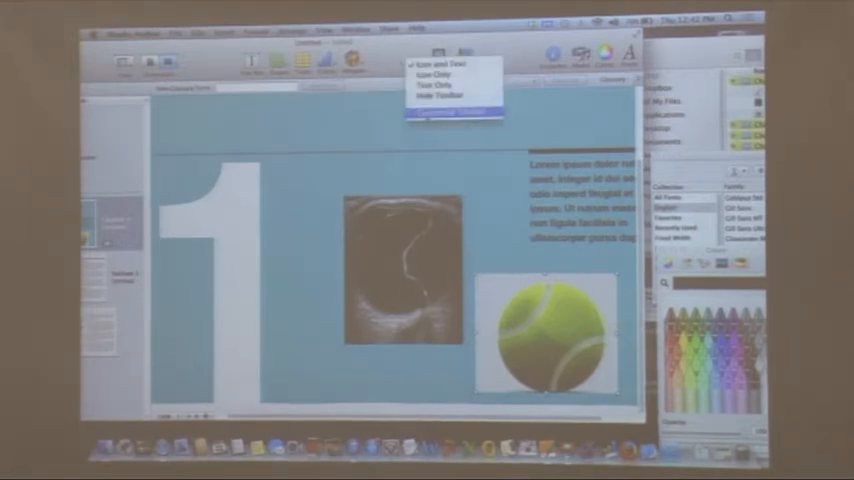
{"action": "left_click", "coordinate": [450, 116]}
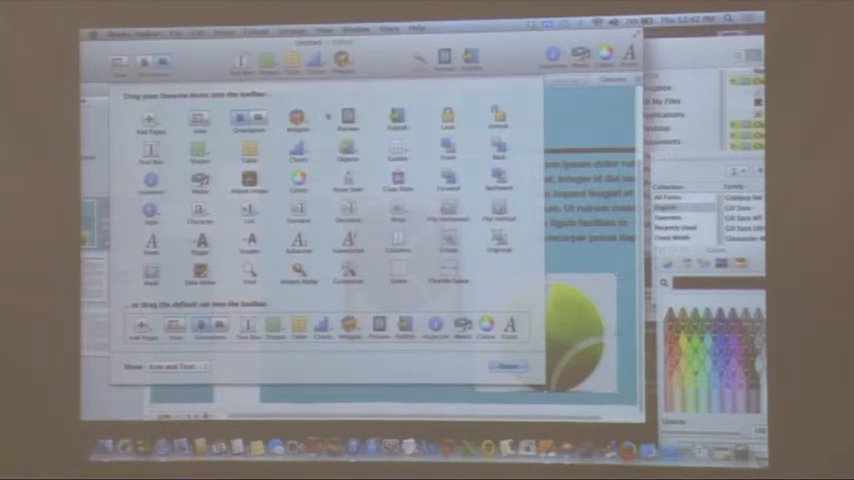
{"action": "left_click", "coordinate": [508, 366]}
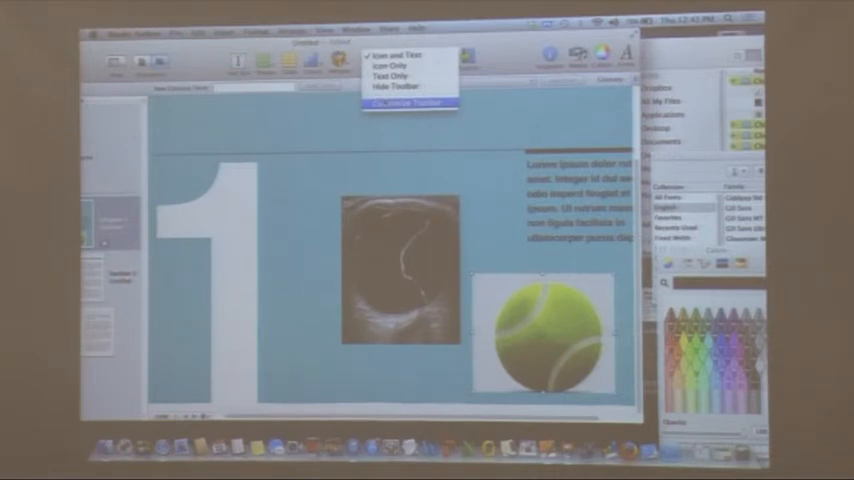
Step: Reopen Customize Toolbar and confirm Done to return to the chapter 1 page
{"action": "left_click", "coordinate": [404, 104]}
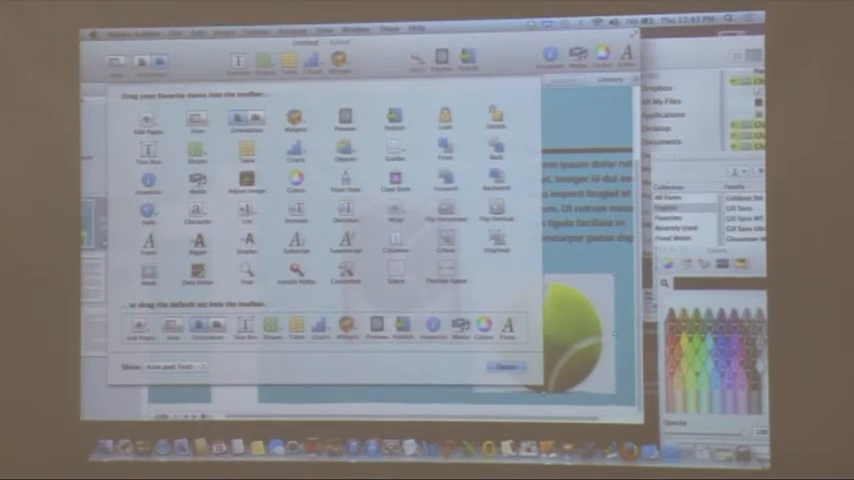
{"action": "left_click", "coordinate": [506, 366]}
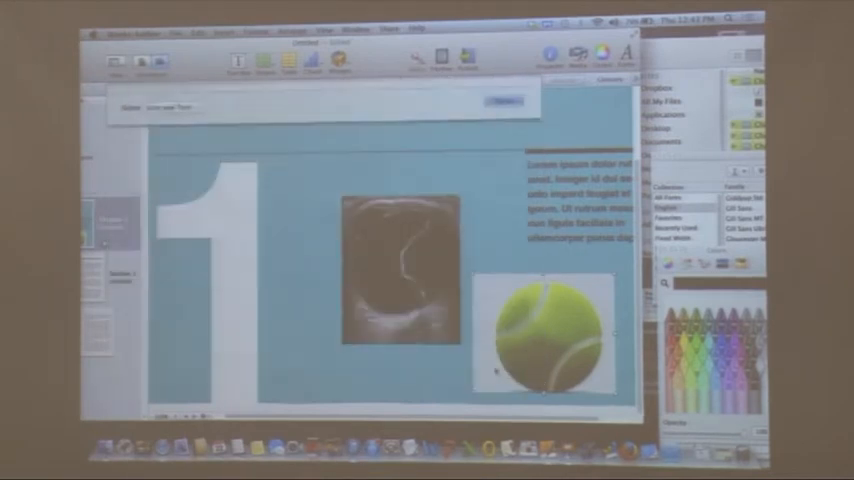